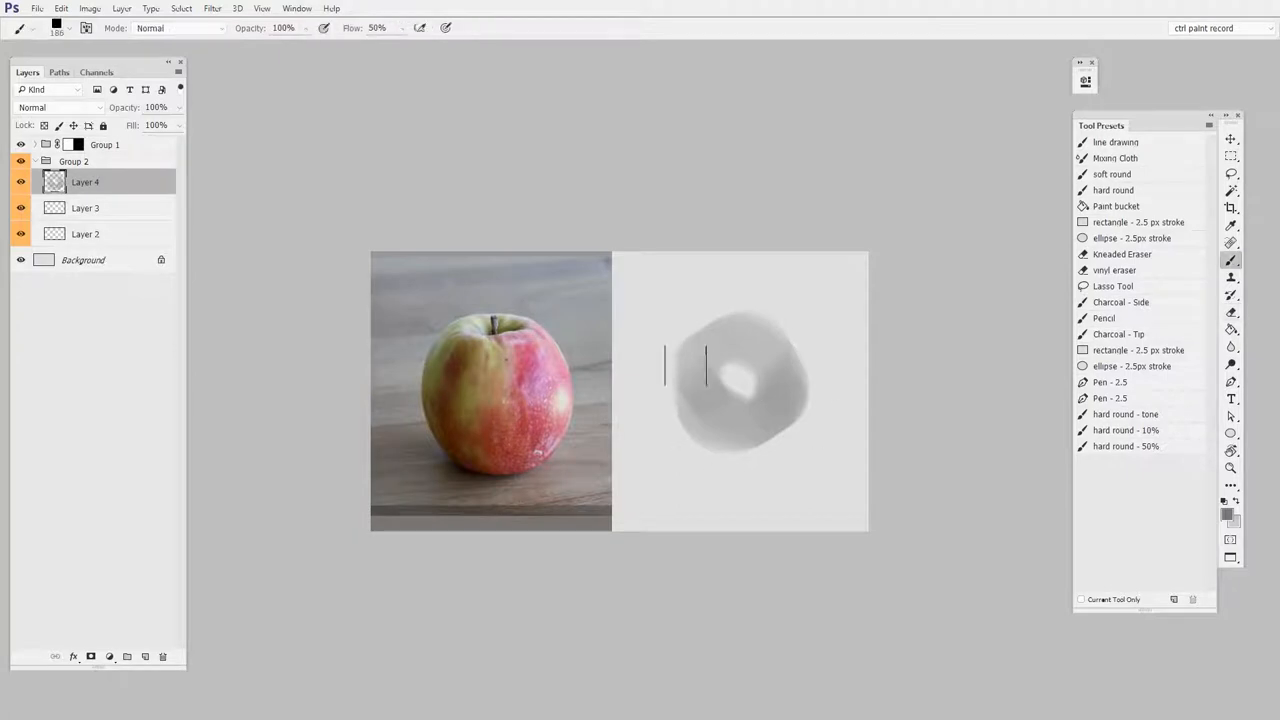
- Paint soft charcoal tone on the first apple and carve the stem hollow with the eraser
drag(700, 360, 780, 450)
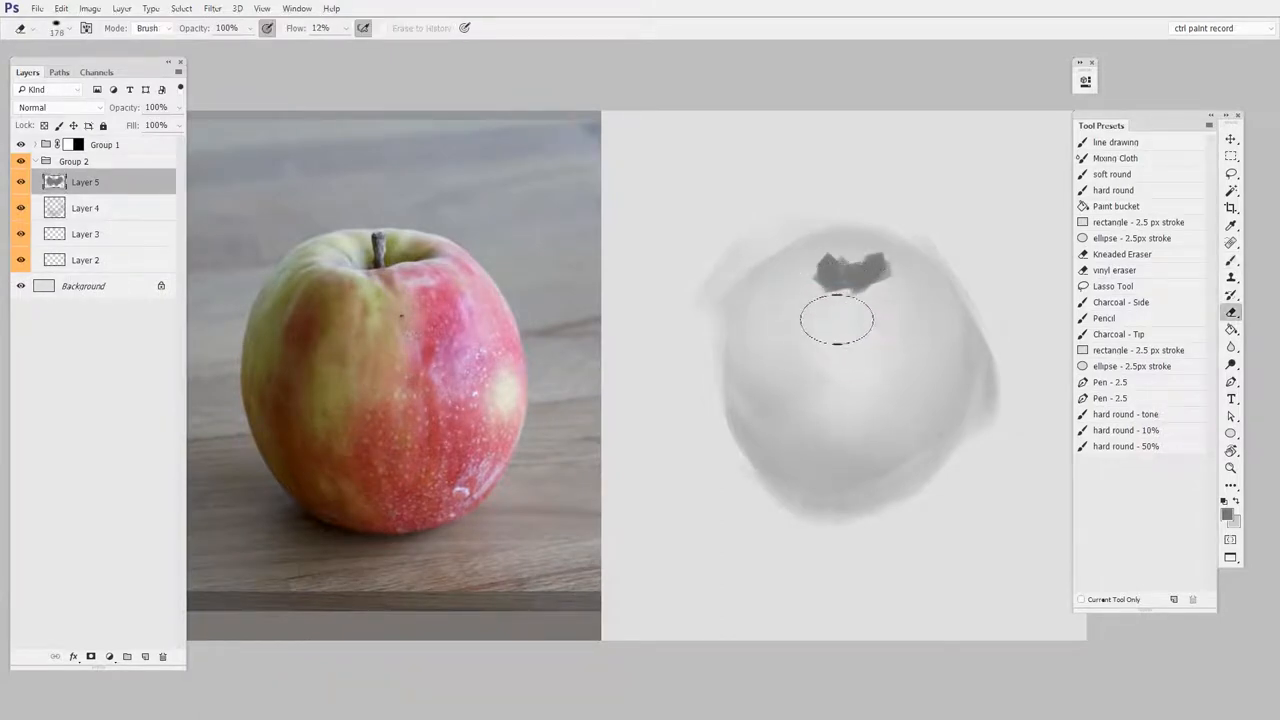
drag(837, 318, 864, 233)
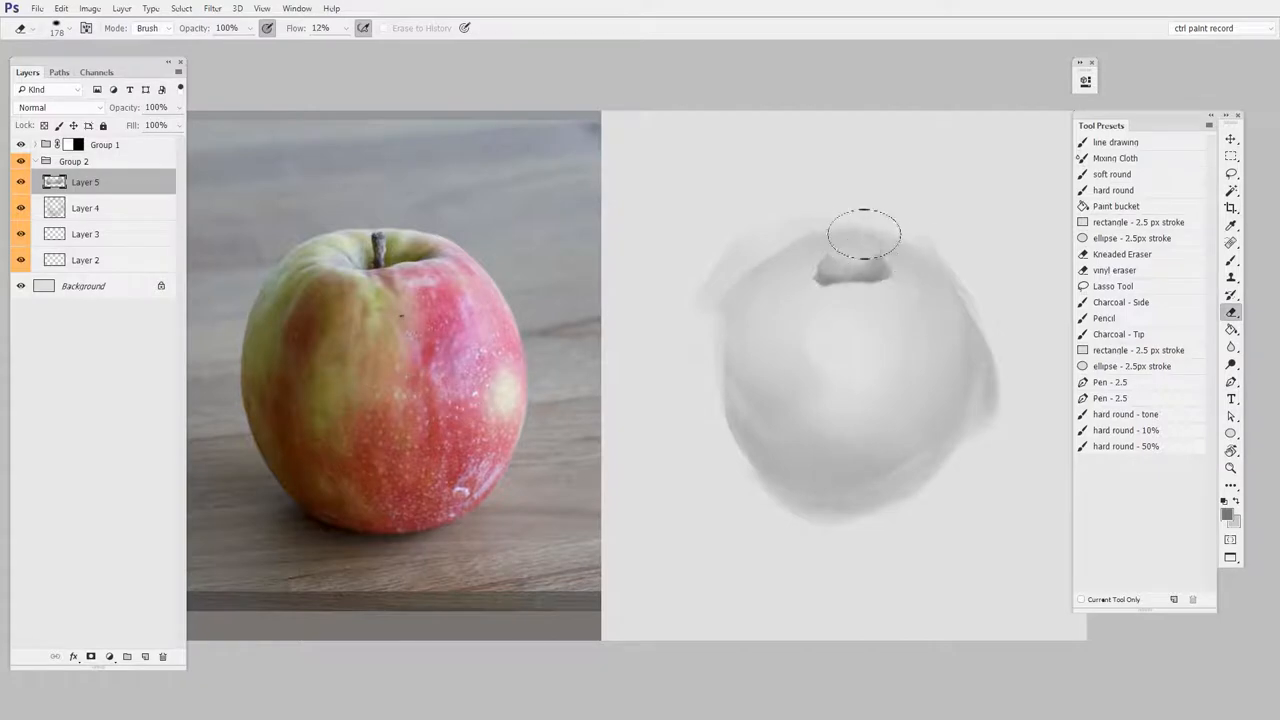
- Add charcoal-tip line work around the stem on a new layer
click(126, 656)
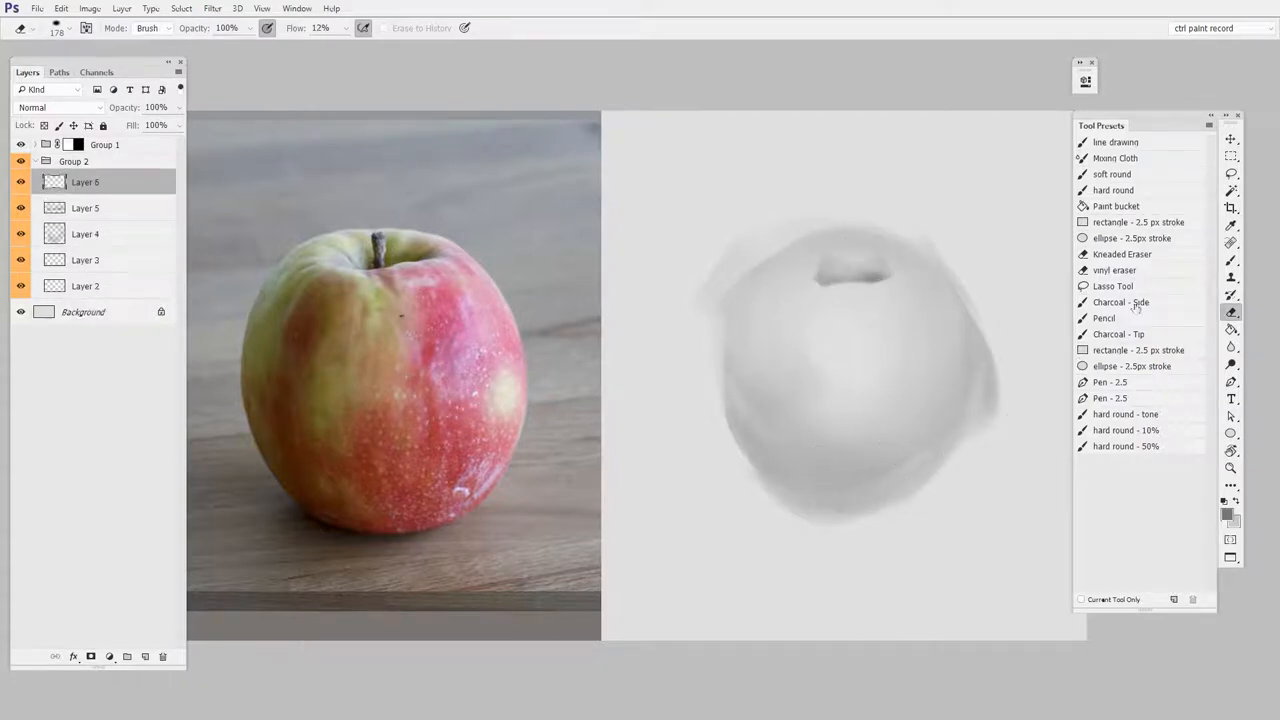
click(1118, 334)
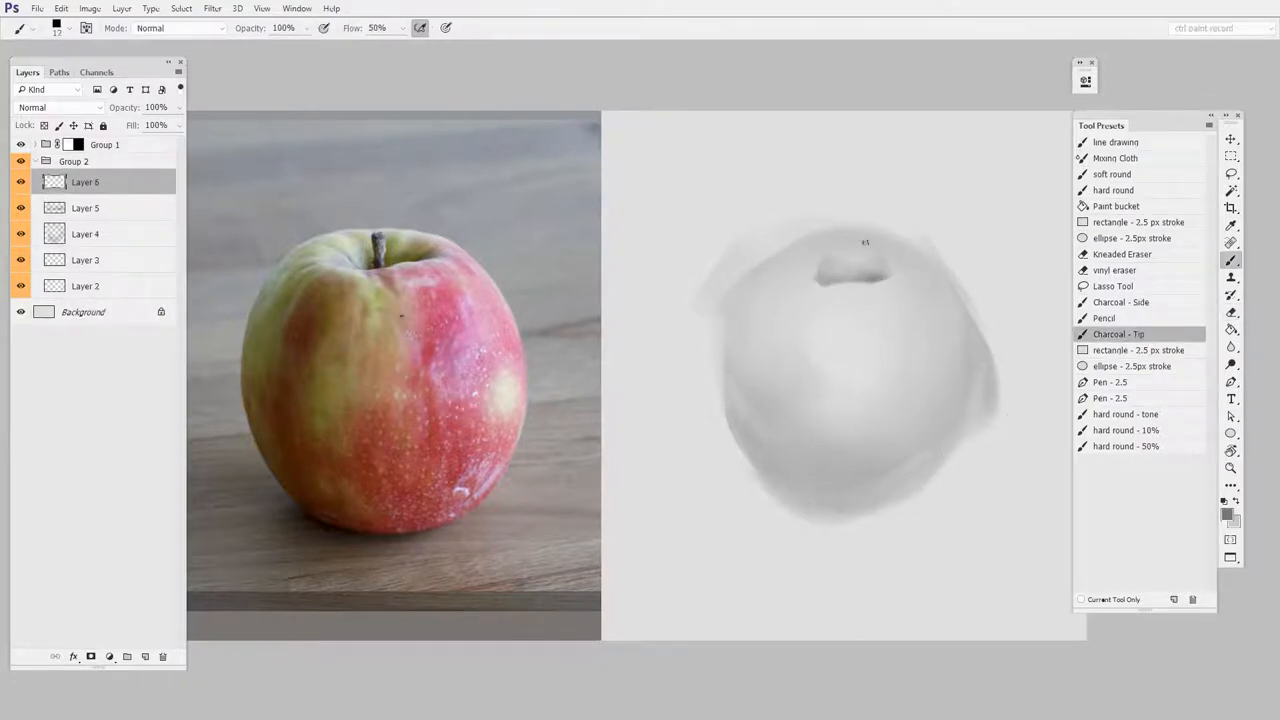
drag(845, 255, 855, 235)
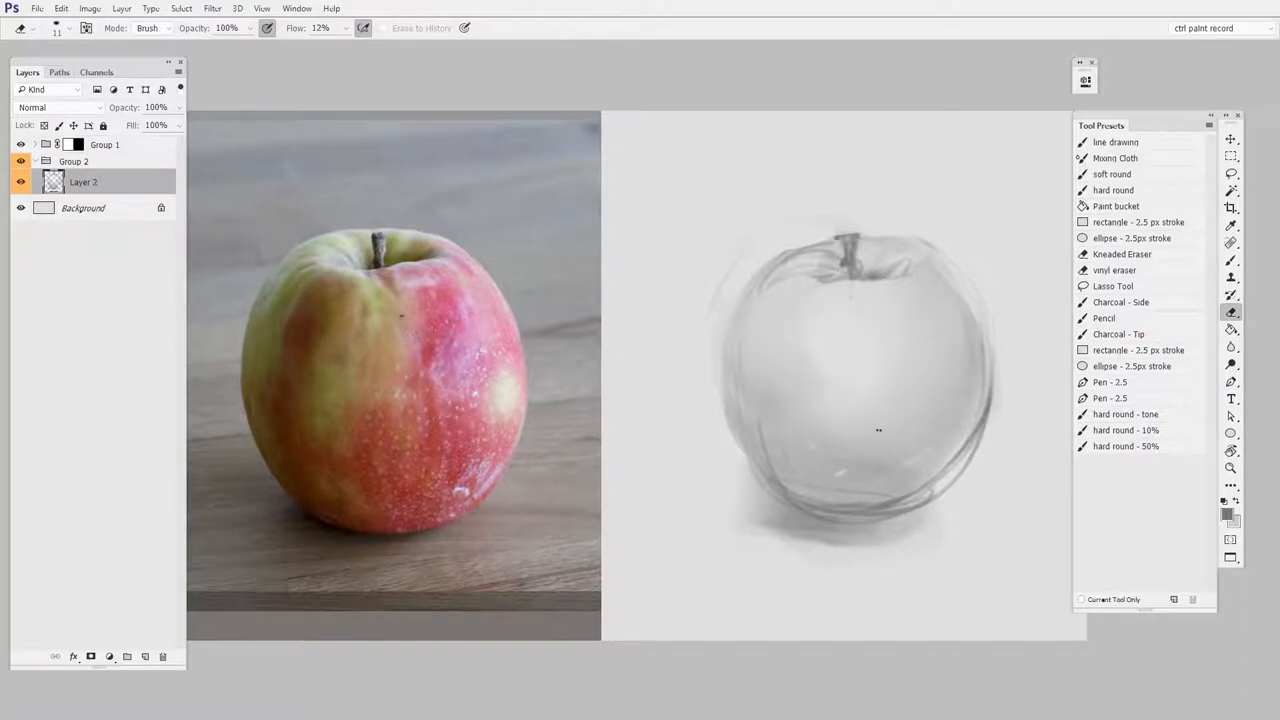
mouse_move(944, 361)
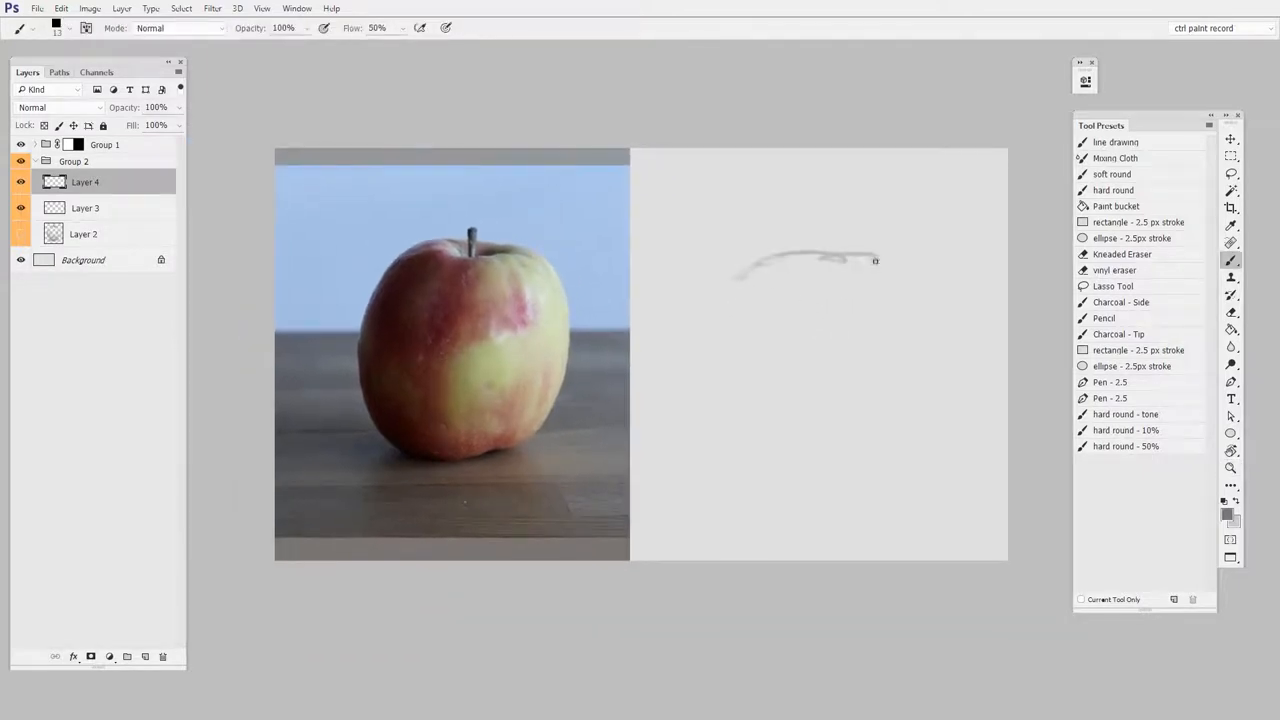
- Sketch the second apple's top contour and outline with the line brush
drag(875, 261, 780, 451)
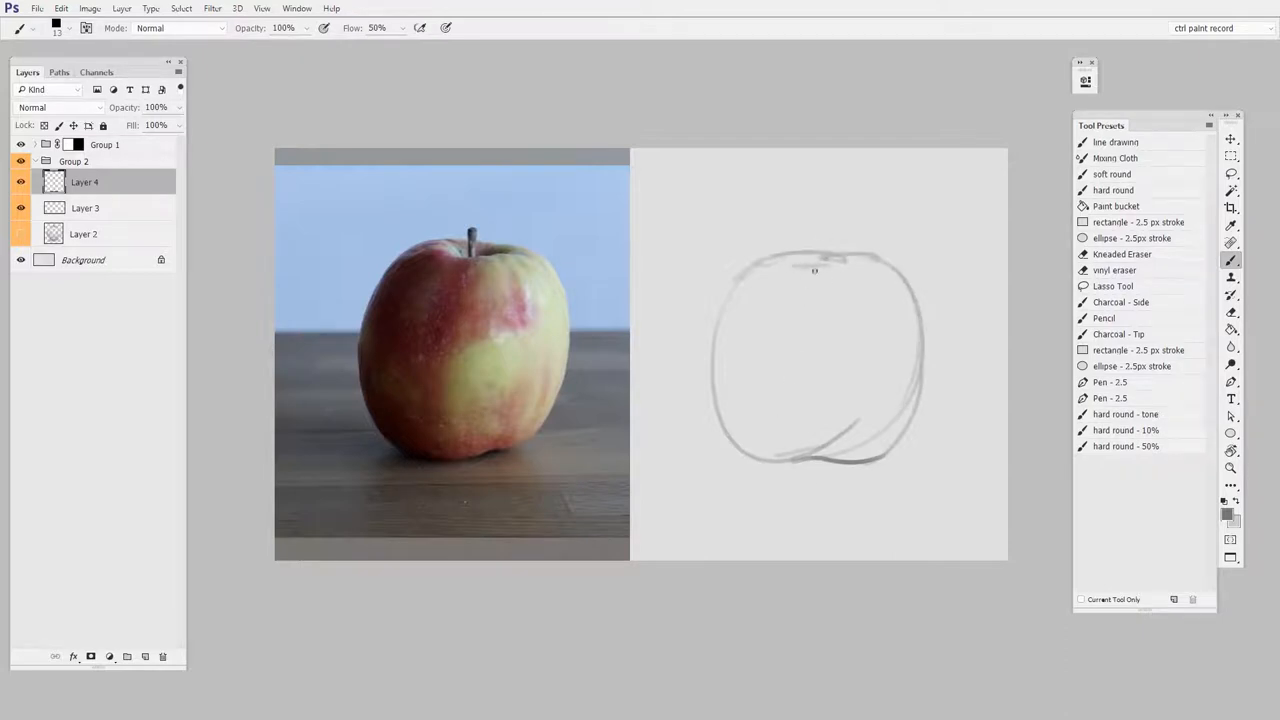
drag(818, 280, 818, 230)
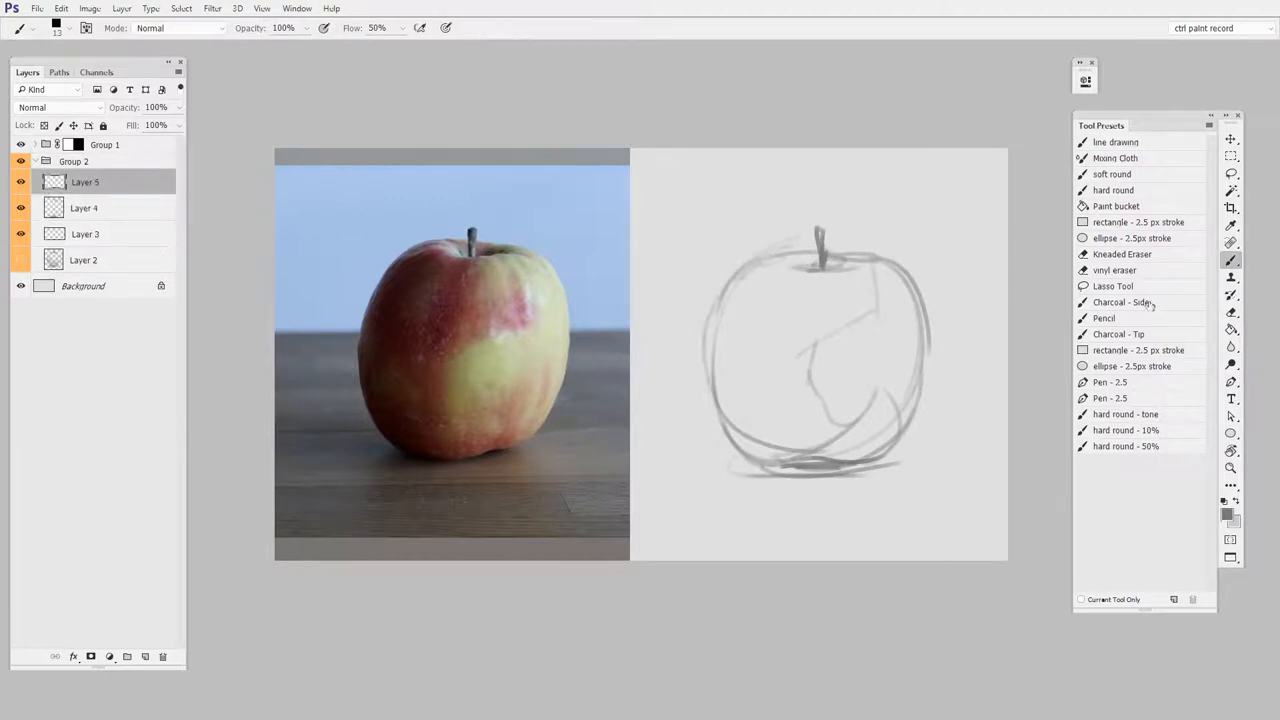
click(1121, 302)
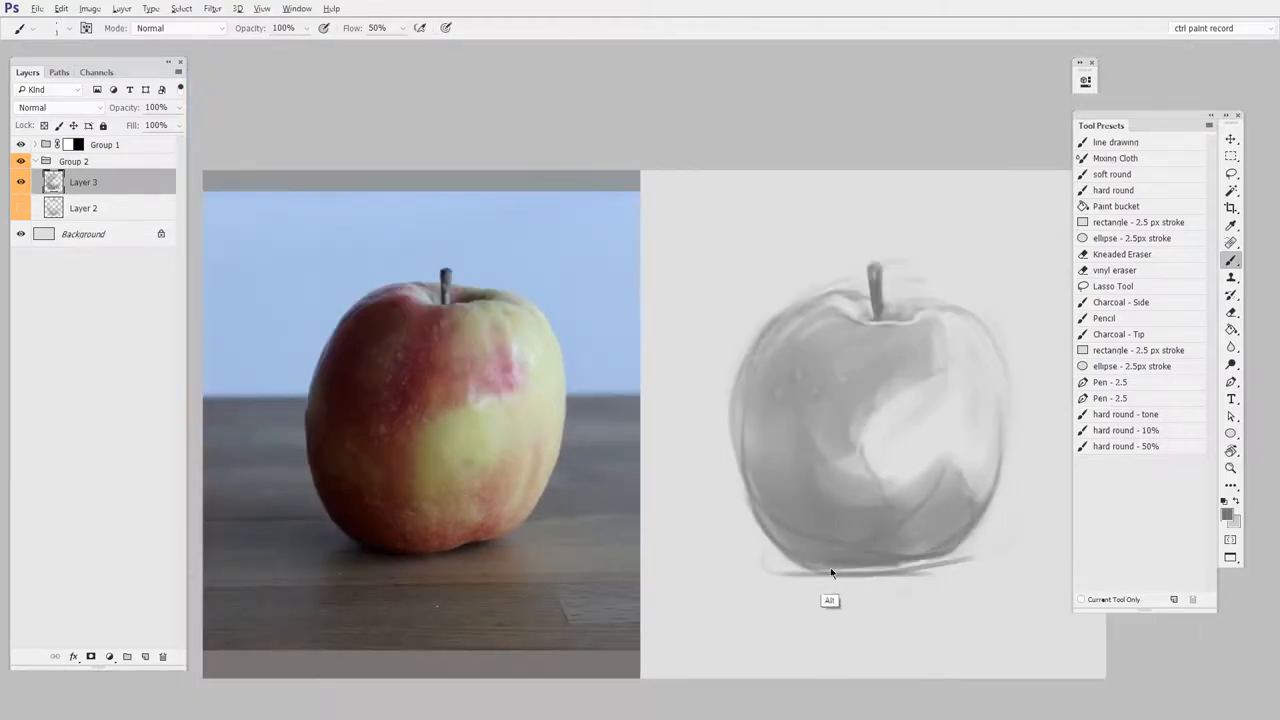
- Sample a grey from the sketch and rescale the second apple with Free Transform
click(1231, 313)
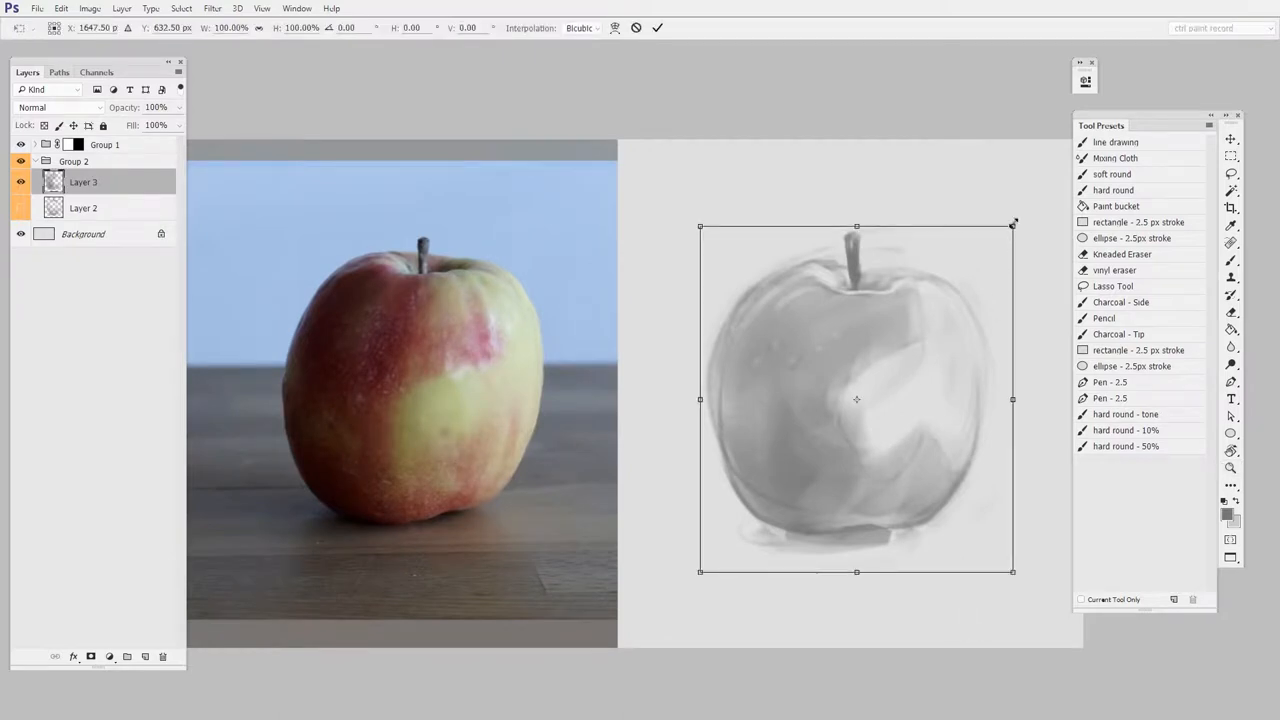
drag(1012, 226, 1009, 235)
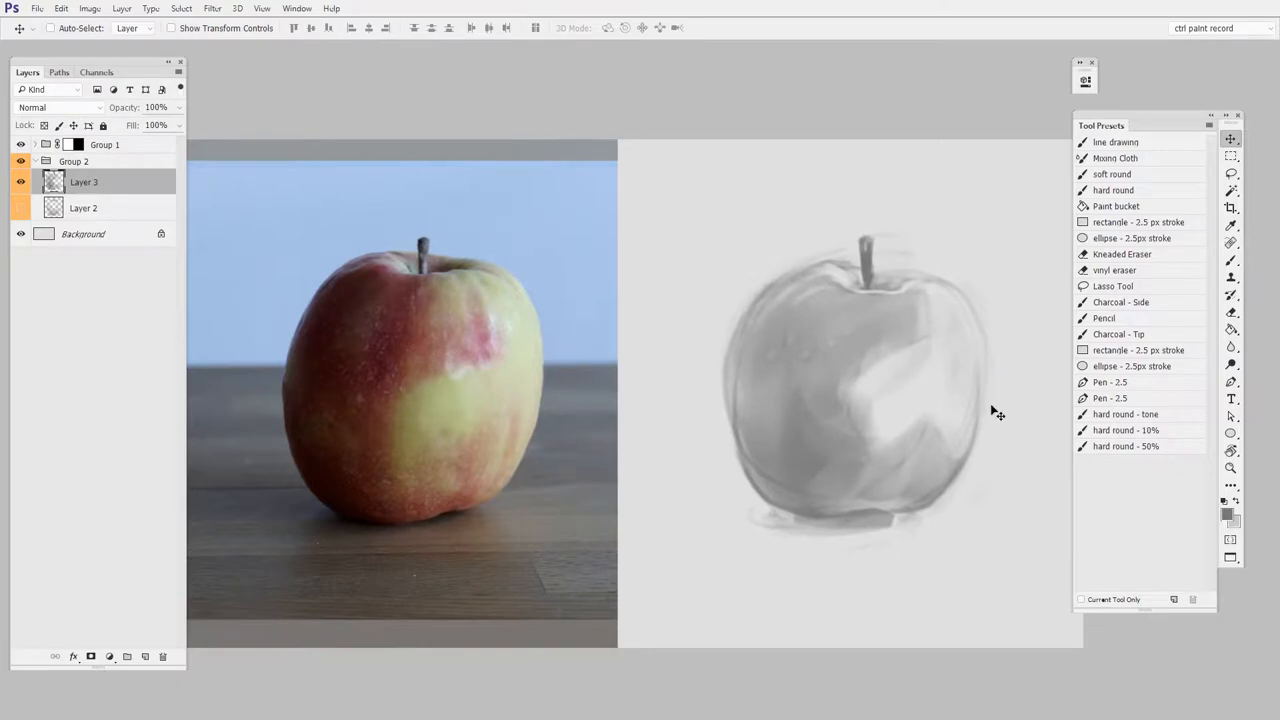
mouse_move(1036, 690)
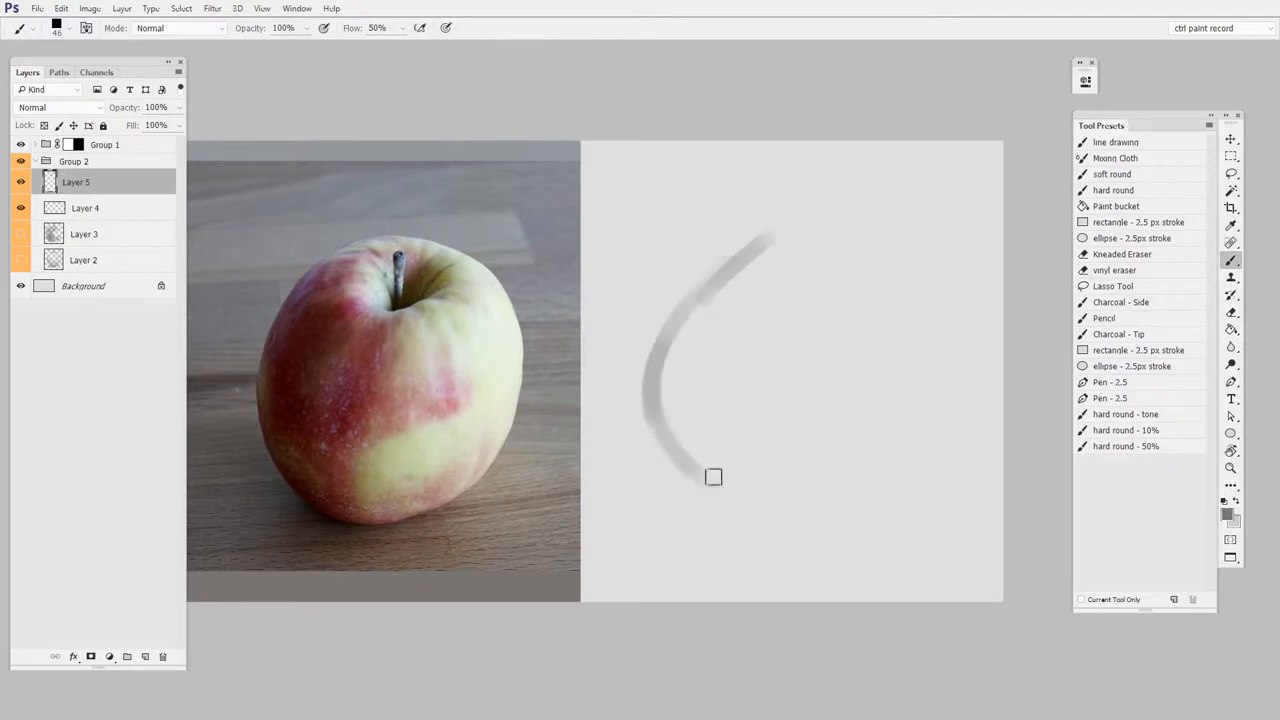
- Draw the third apple's ring outline, block in grey tone and dab the dark stem area
drag(713, 476, 774, 508)
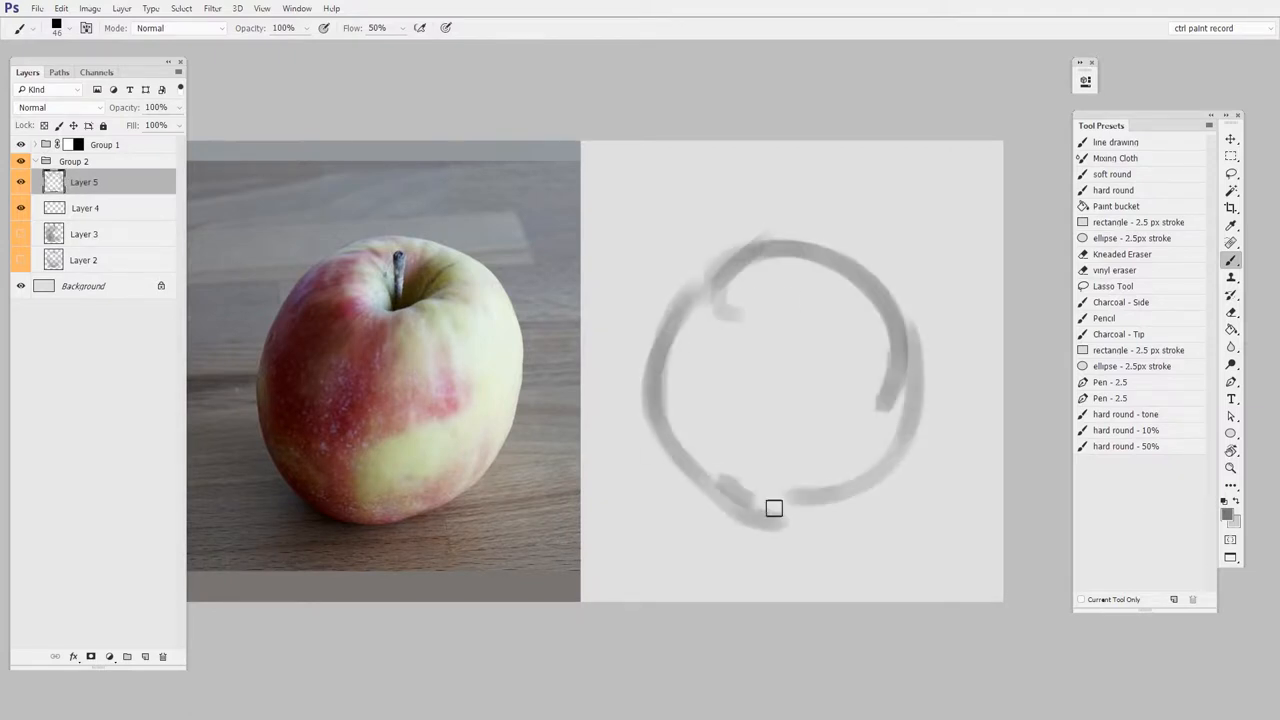
drag(774, 508, 777, 280)
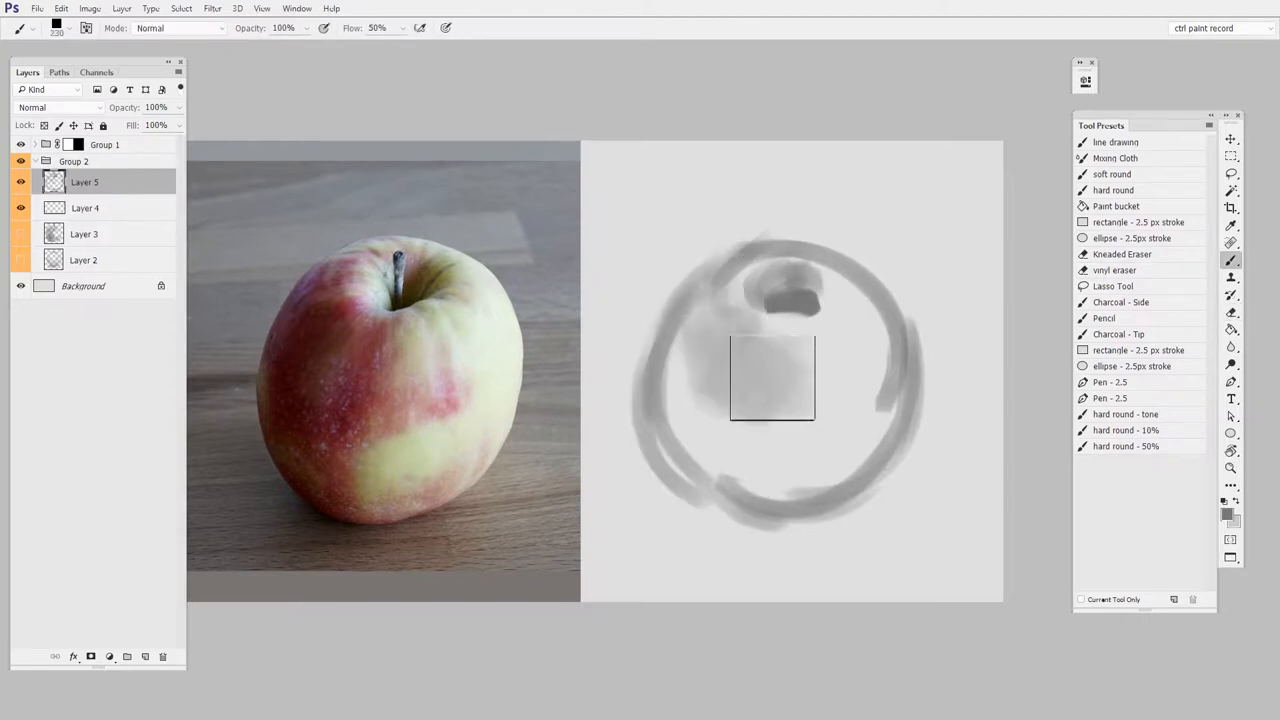
drag(771, 378, 865, 390)
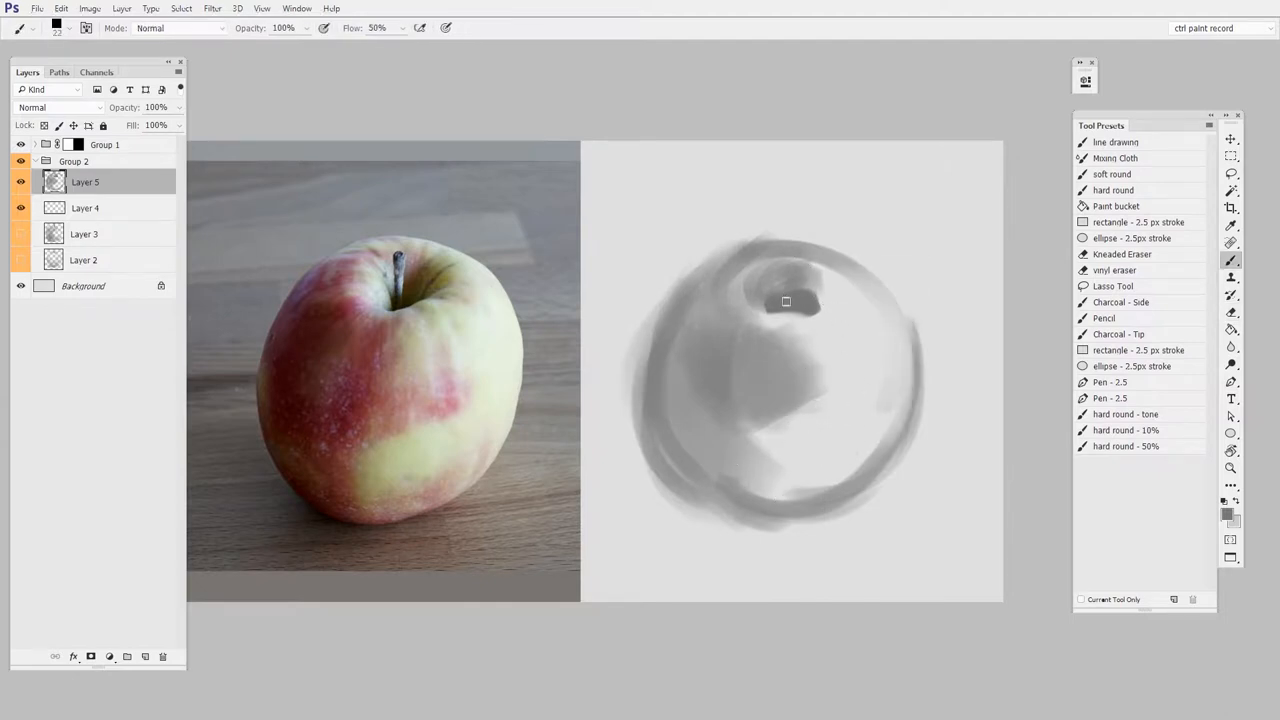
click(1231, 311)
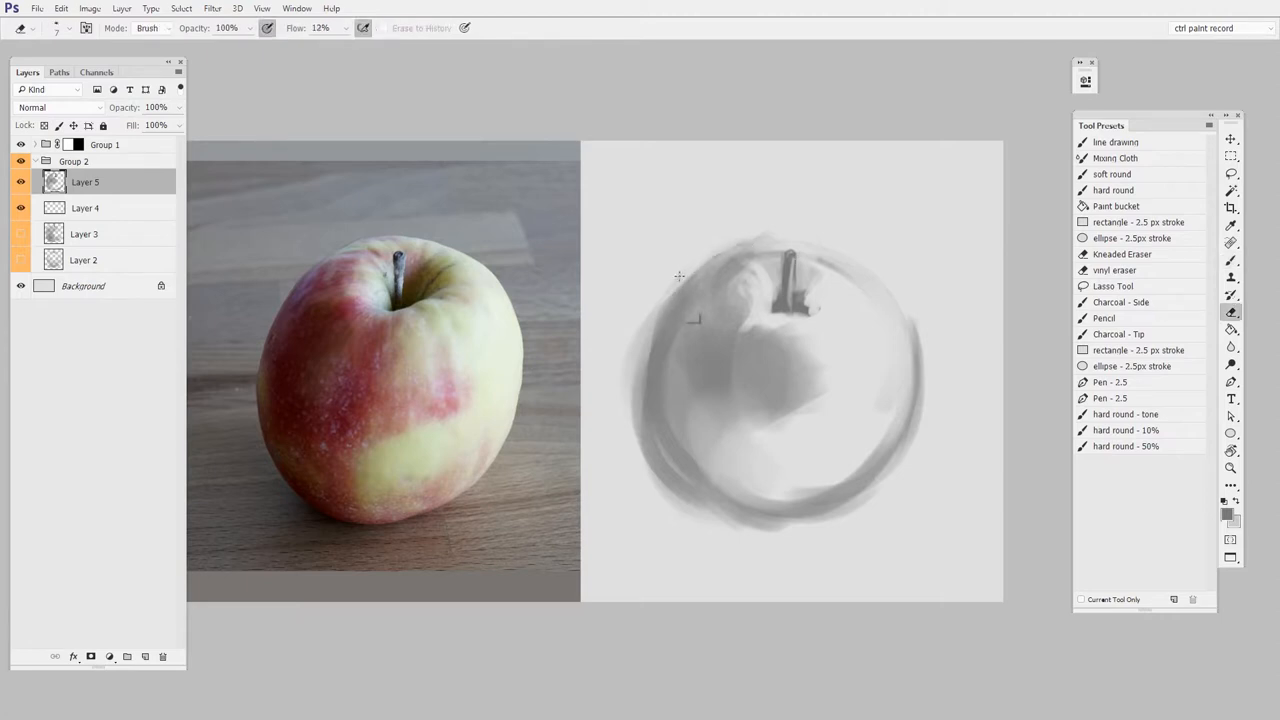
- Erase highlights with the Kneaded Eraser to sculpt the third apple's form
drag(690, 260, 640, 450)
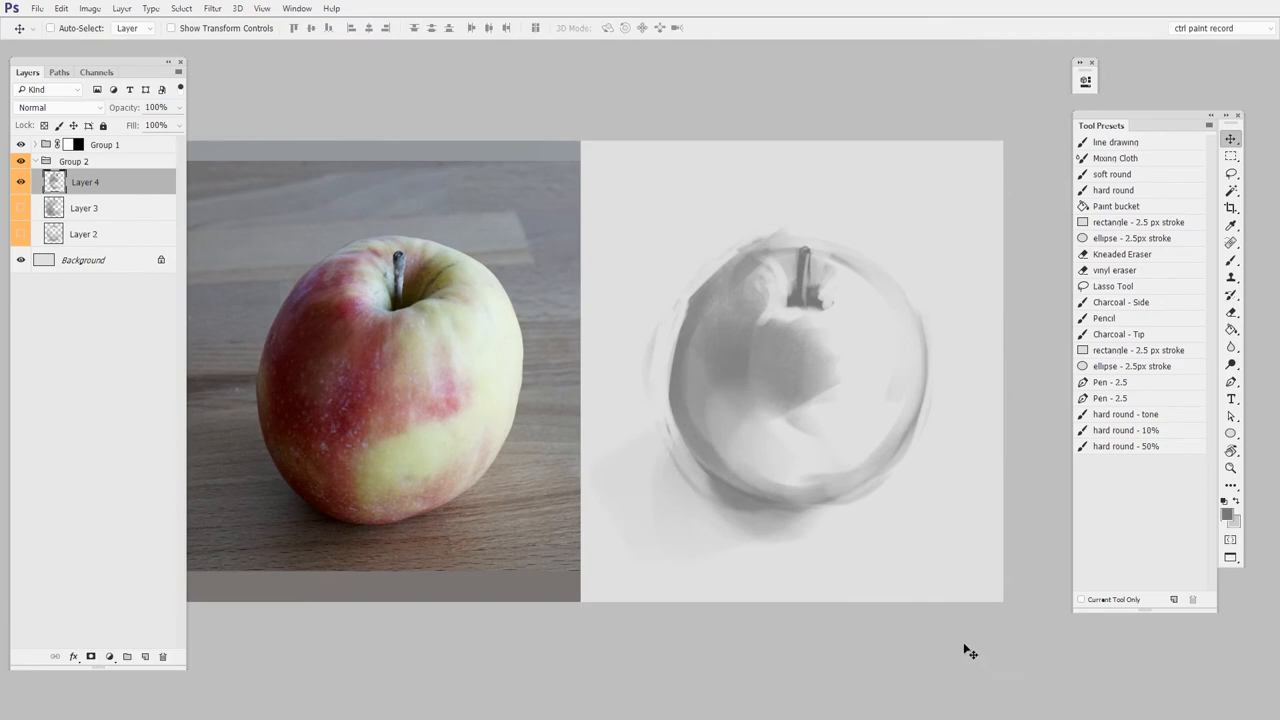
mouse_move(962, 648)
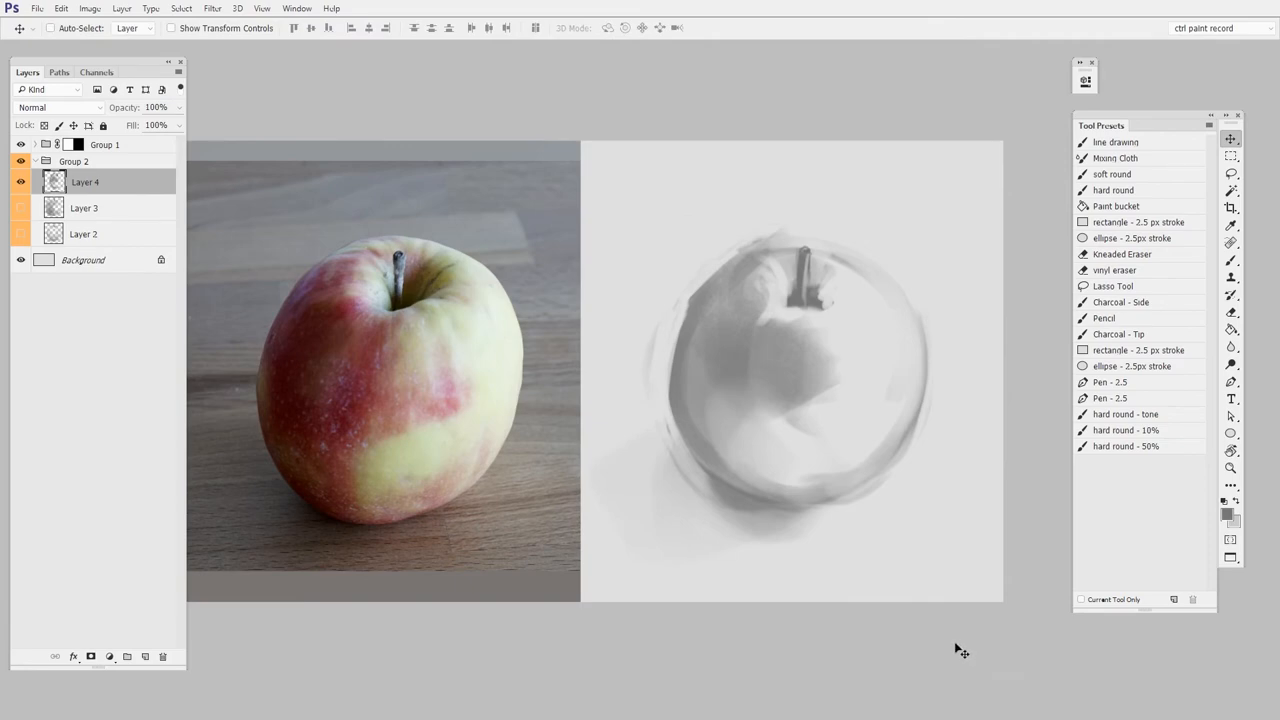